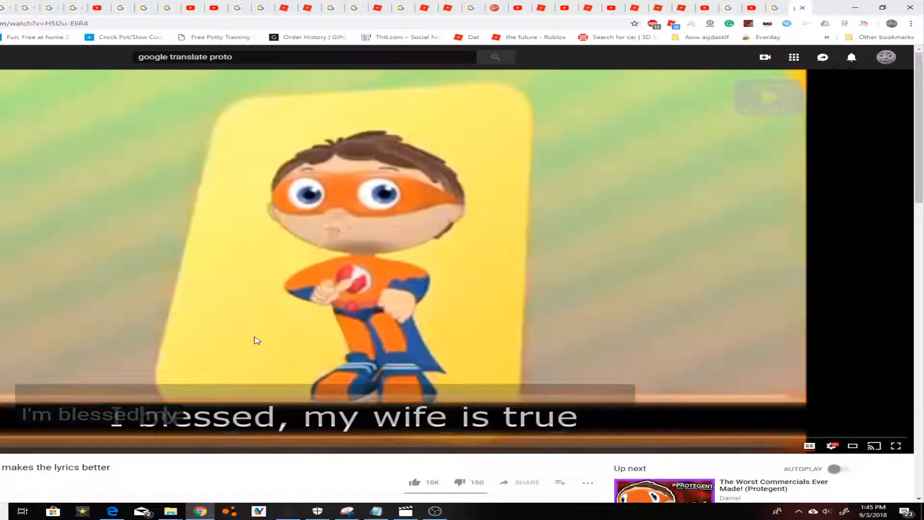
# - Raise the cartoon video's playback speed from 0.25x to Normal, then to 2x
pyautogui.scroll(-3)
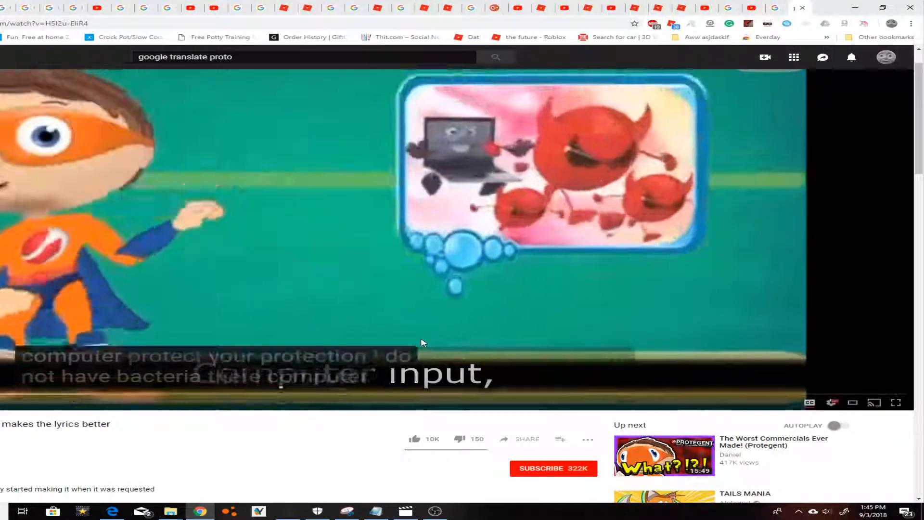
pyautogui.click(832, 402)
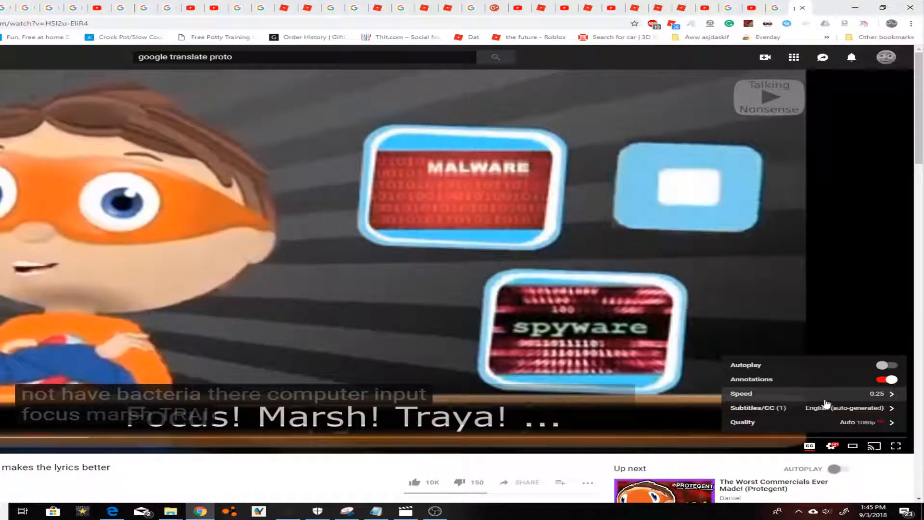
pyautogui.click(814, 393)
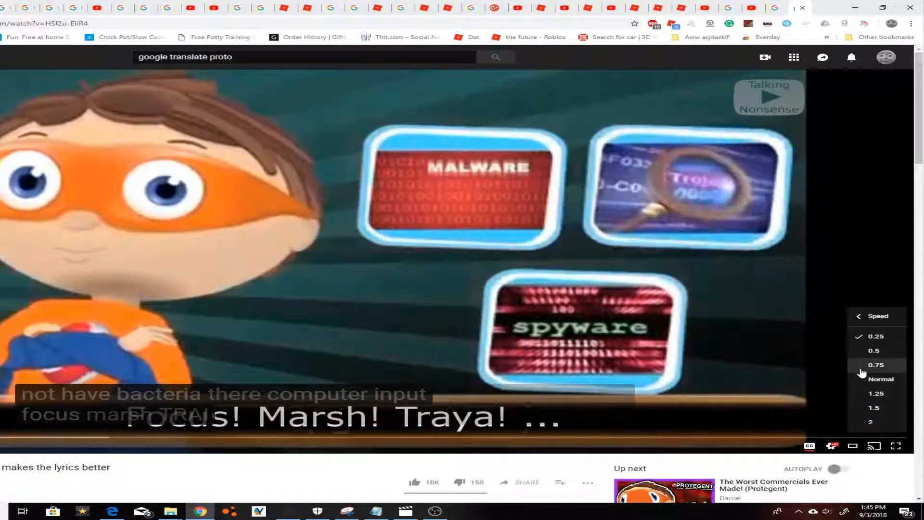
pyautogui.click(860, 315)
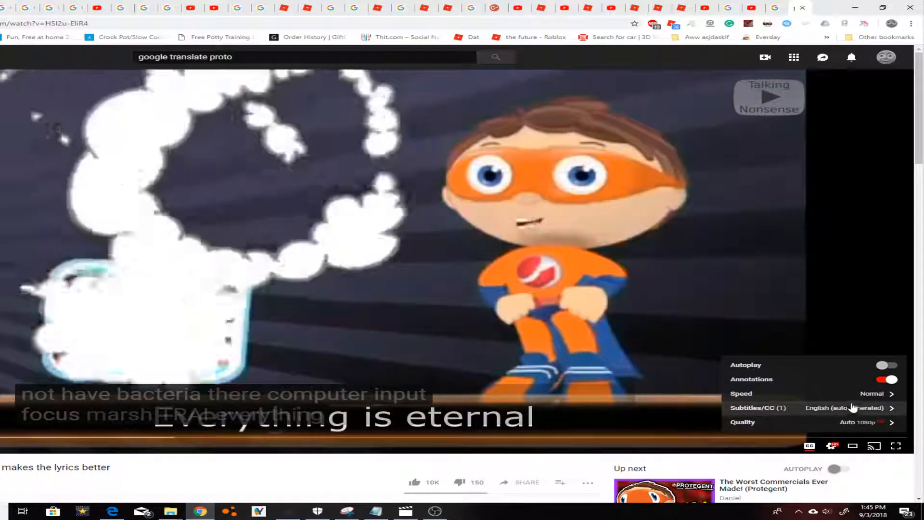
pyautogui.click(814, 394)
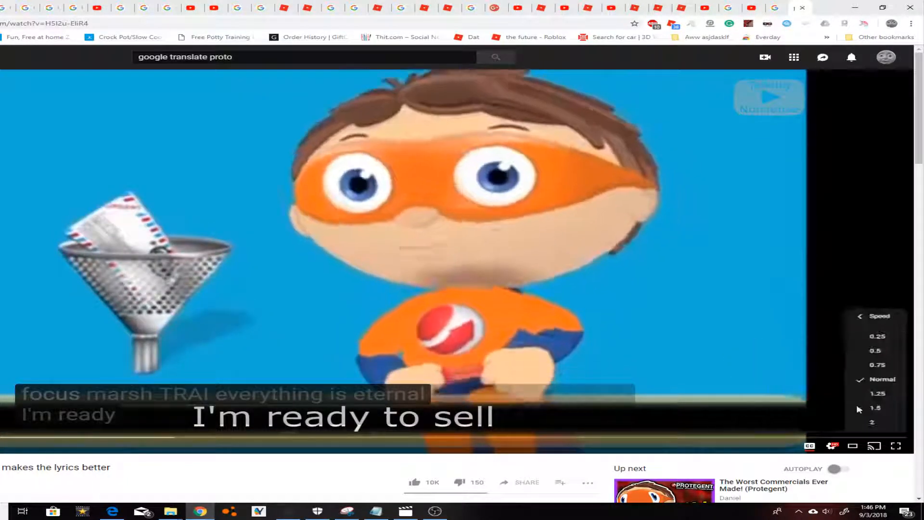
pyautogui.click(881, 422)
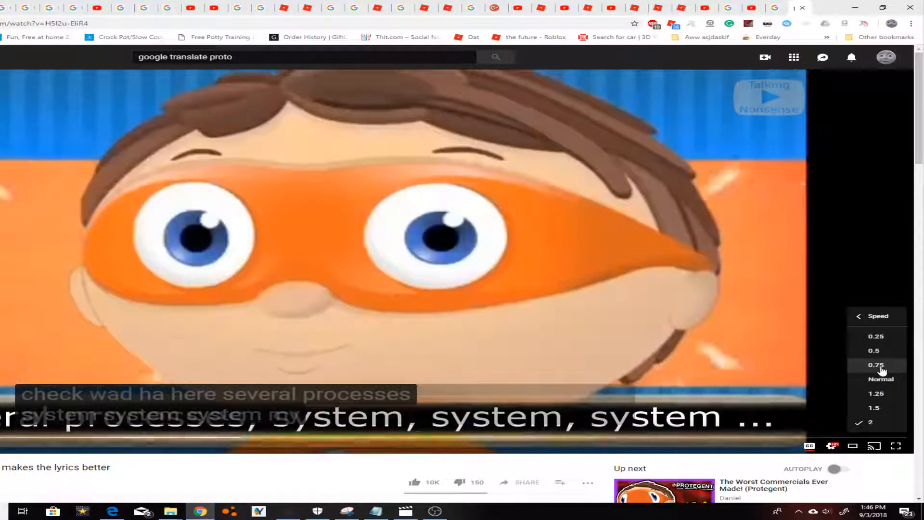
pyautogui.click(875, 364)
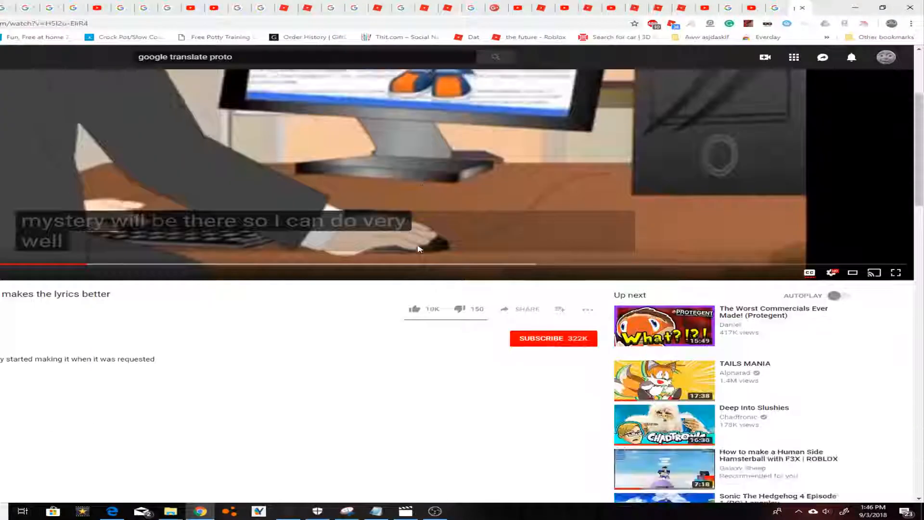
# - Scroll the watch page while 'The Worst Commercials Ever Made! (Protegent)' plays with captions
pyautogui.scroll(-3)
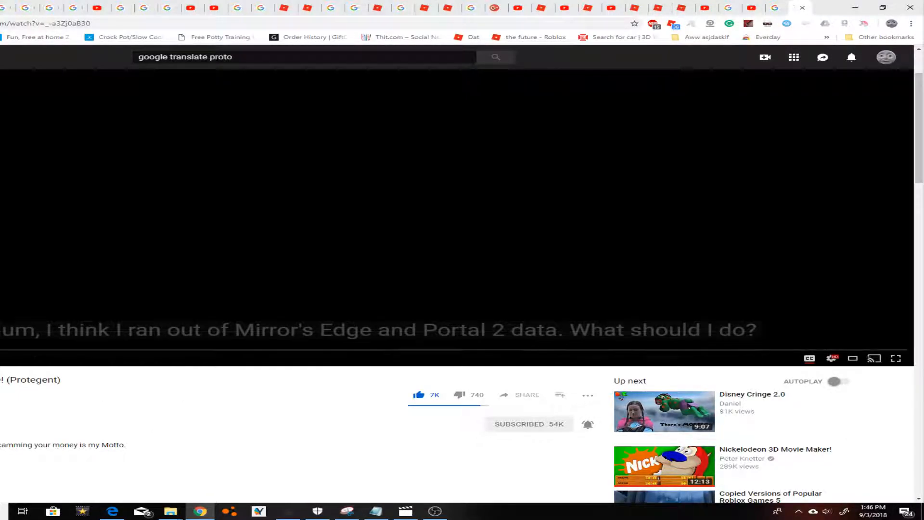
# - Scroll down the YouTube home page's Recommended section after leaving the Protegent video
pyautogui.scroll(-3)
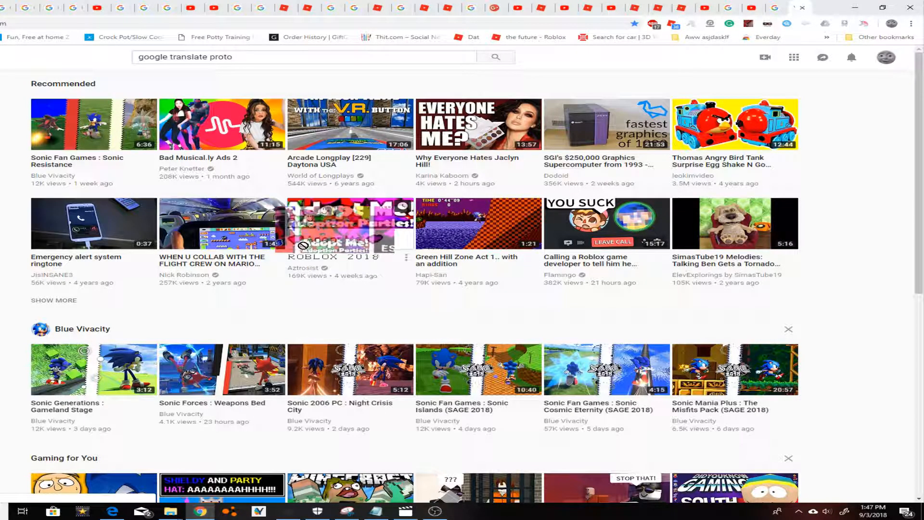
# - Scroll to Hot Wheels' Most Recent Uploads and open the Supertrack Compilation video
pyautogui.scroll(-3)
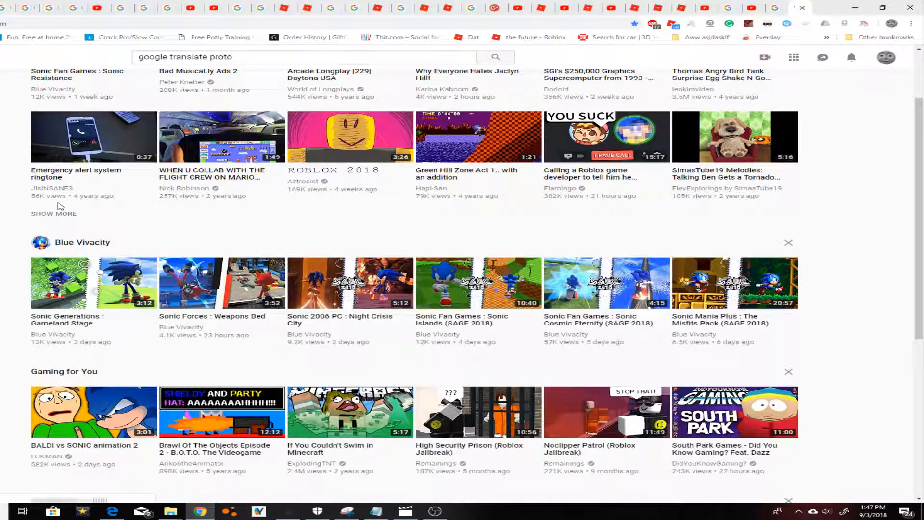
pyautogui.scroll(-3)
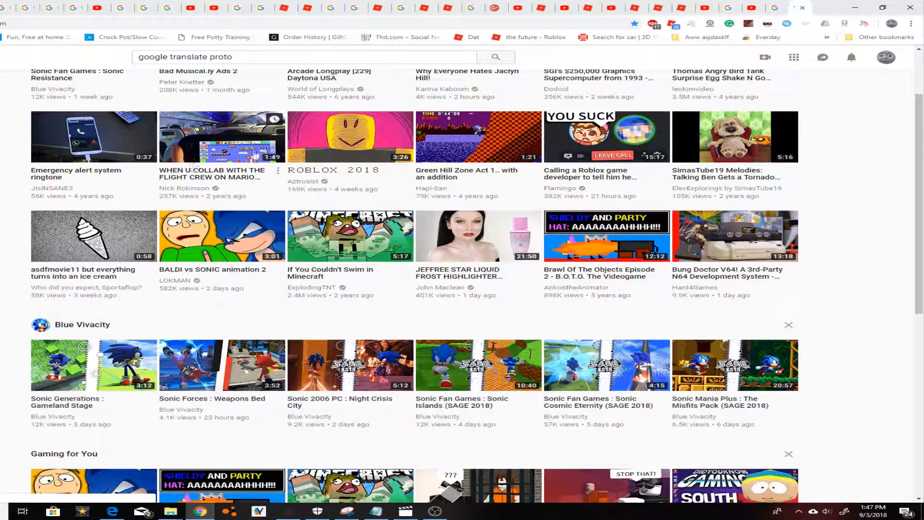
pyautogui.scroll(-3)
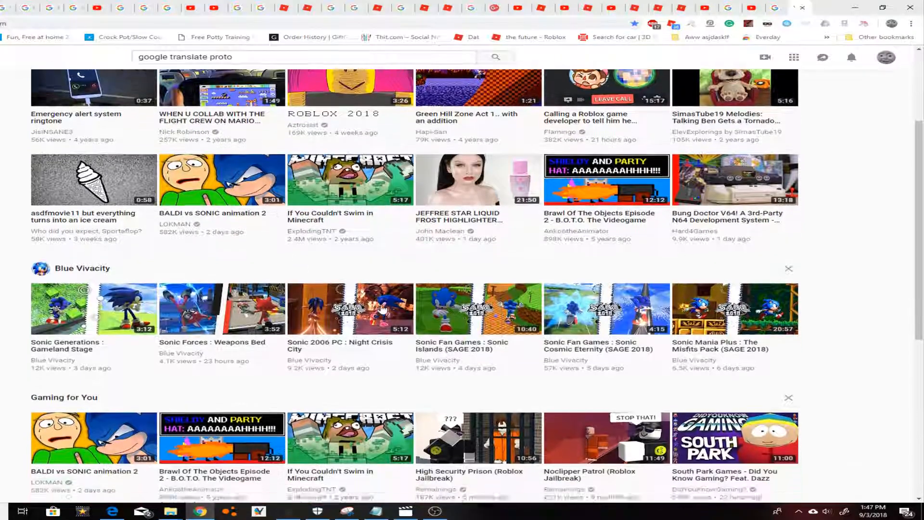
pyautogui.scroll(-3)
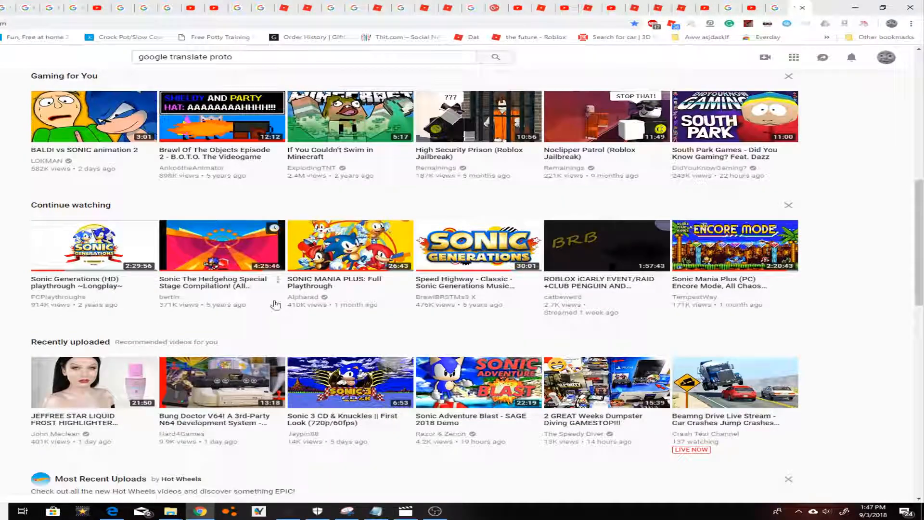
pyautogui.scroll(-3)
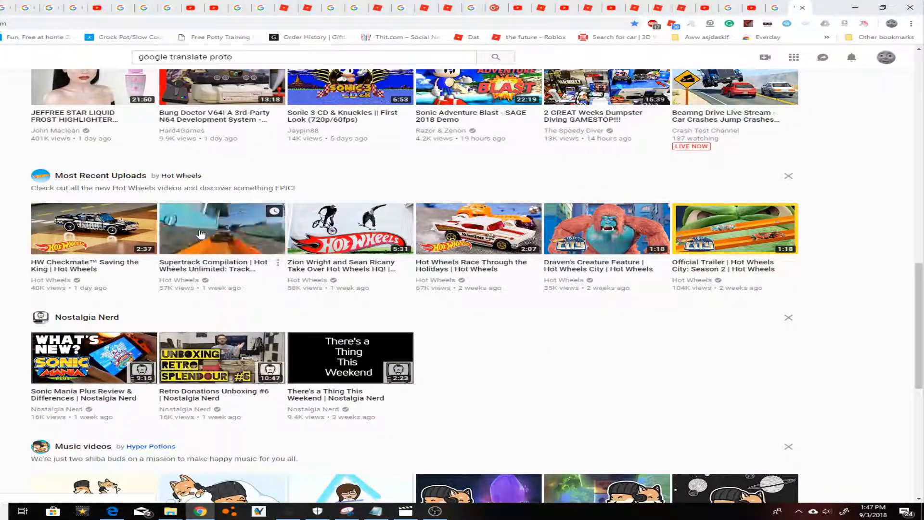
pyautogui.click(221, 228)
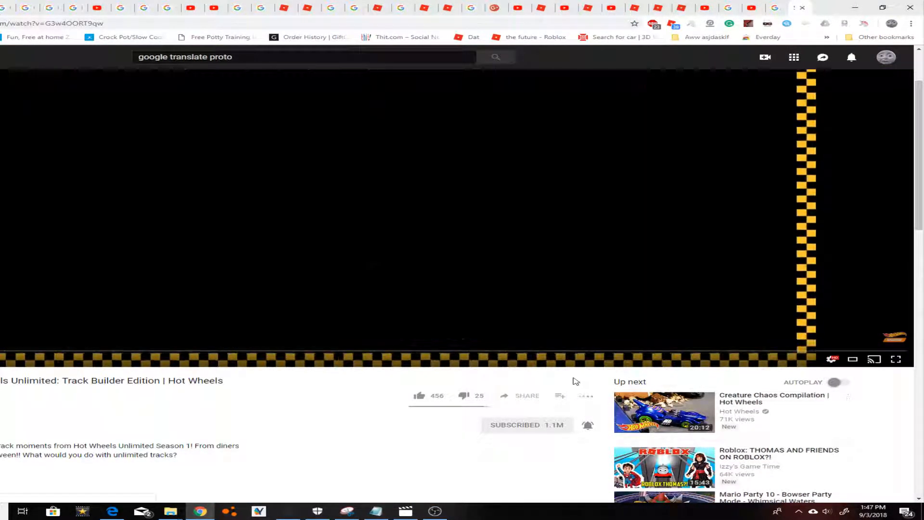
# - Leave the Hot Wheels video for the home feed and scroll through its sections
pyautogui.click(663, 412)
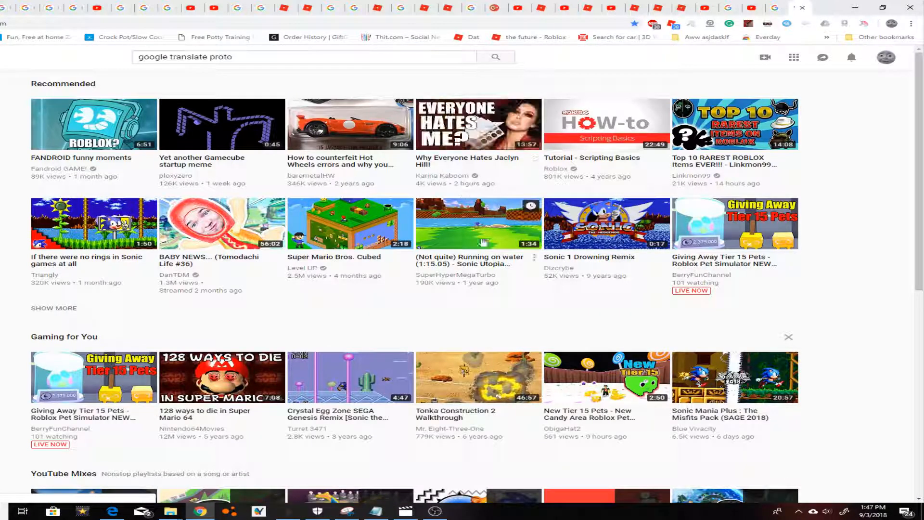
pyautogui.moveTo(630, 231)
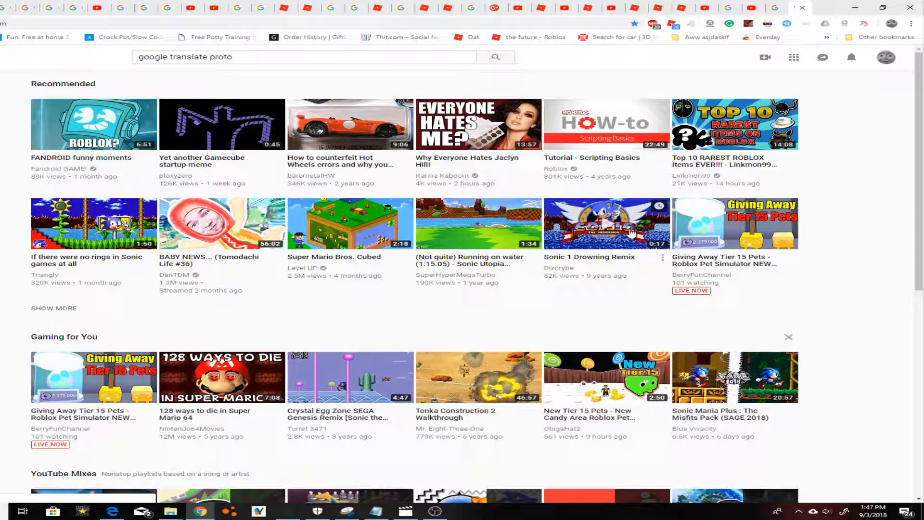
pyautogui.scroll(-3)
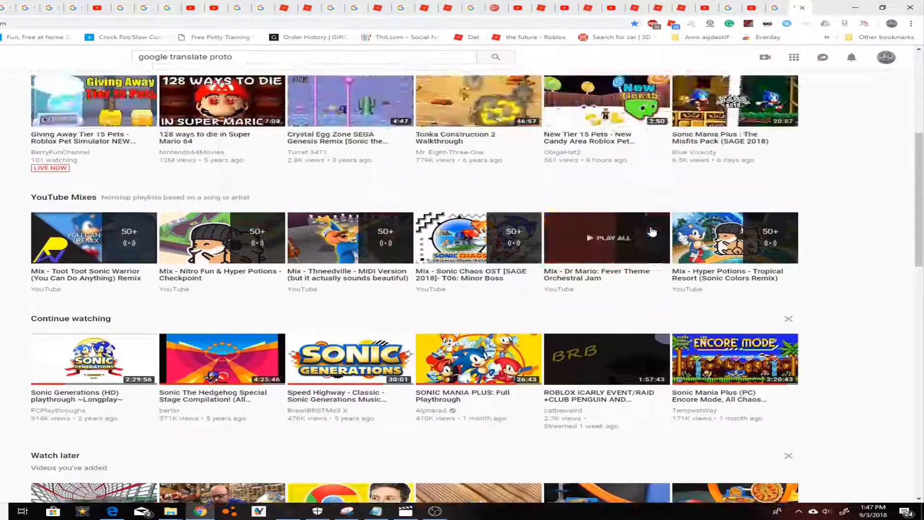